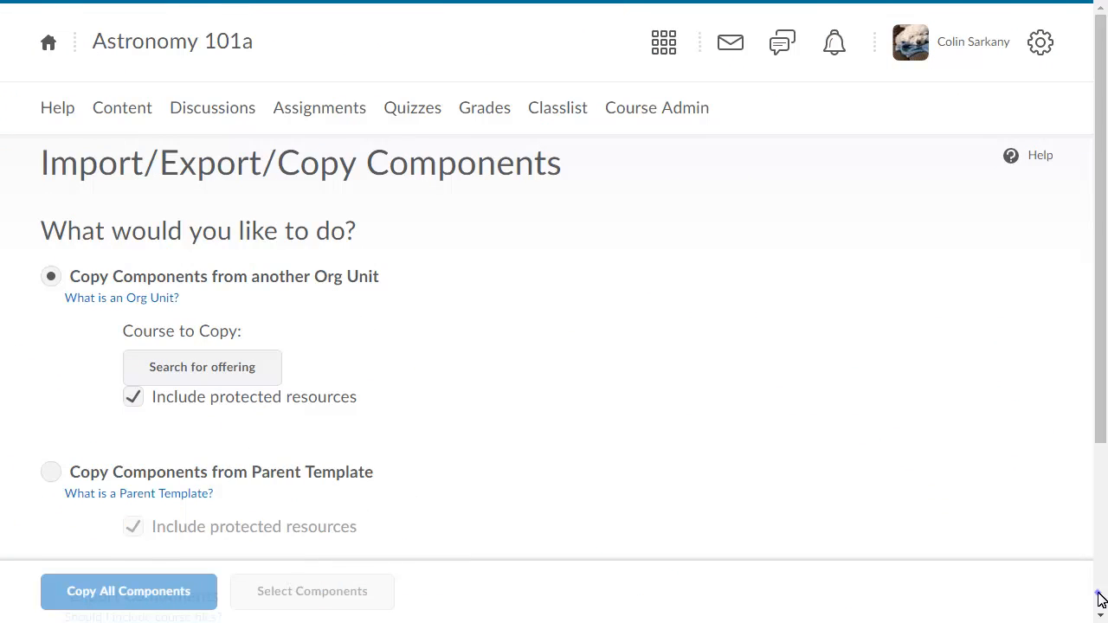
Step: Select Import Components on the Astronomy 101a Import/Export/Copy Components page
{"action": "scroll", "scroll_direction": "down", "scroll_amount": 3}
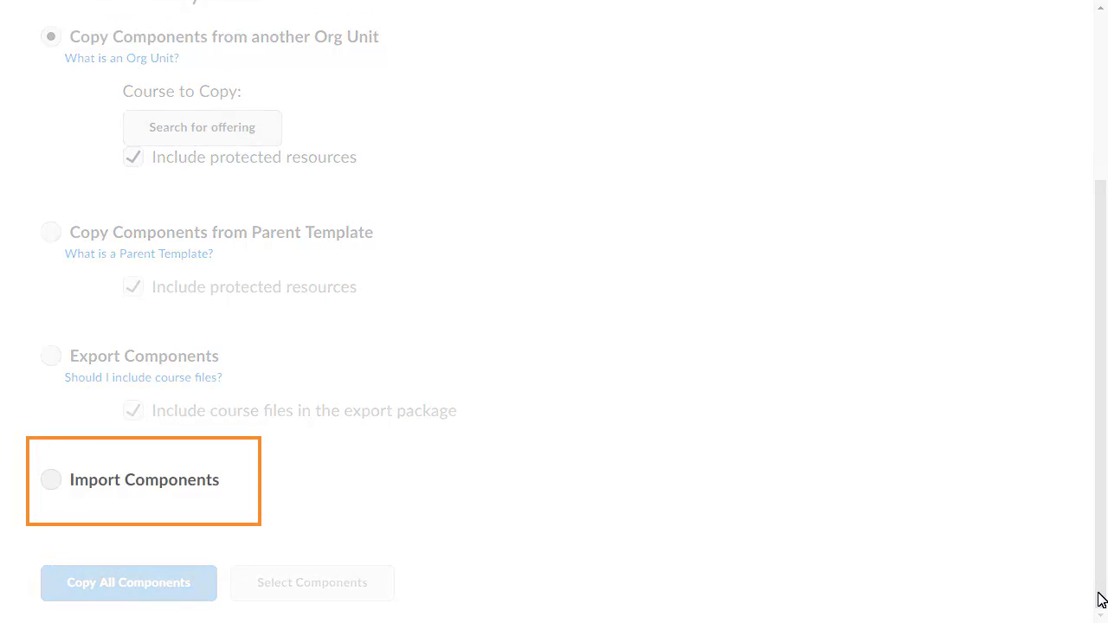
{"action": "left_click", "coordinate": [51, 36]}
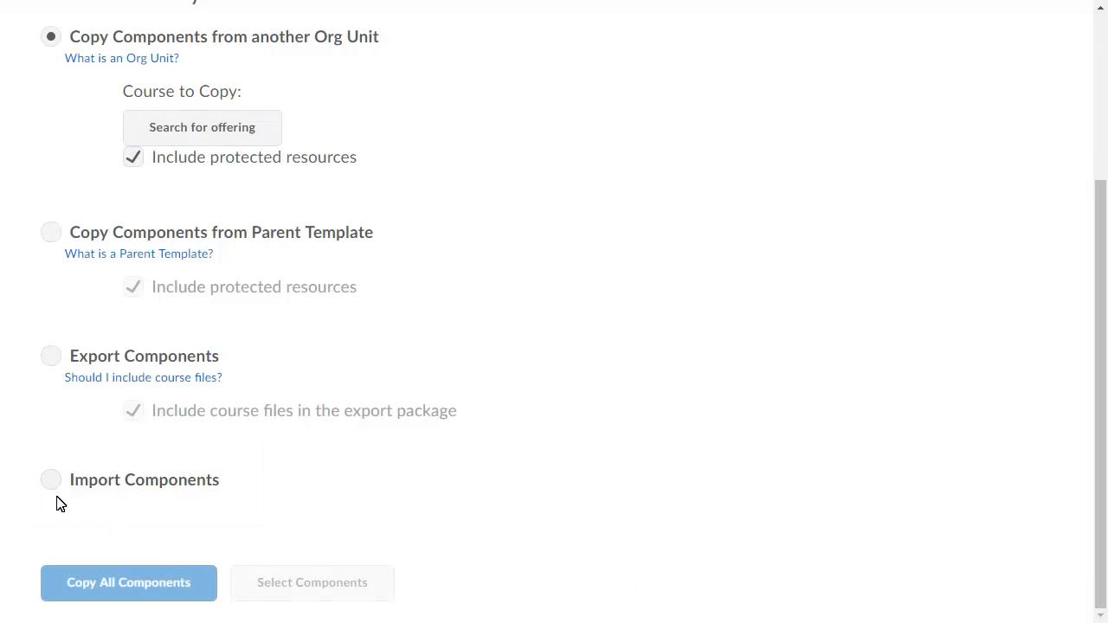
{"action": "left_click", "coordinate": [51, 480]}
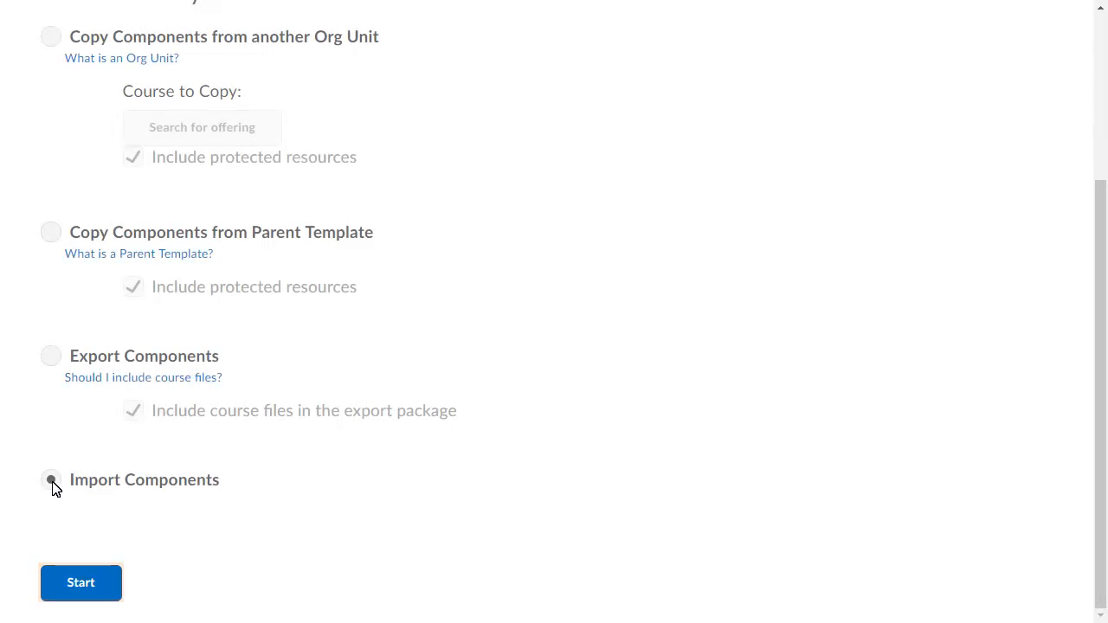
Step: Upload the 22.71 MB Astronomy full course export zip in the Import Course Package dialog
{"action": "left_click", "coordinate": [50, 480]}
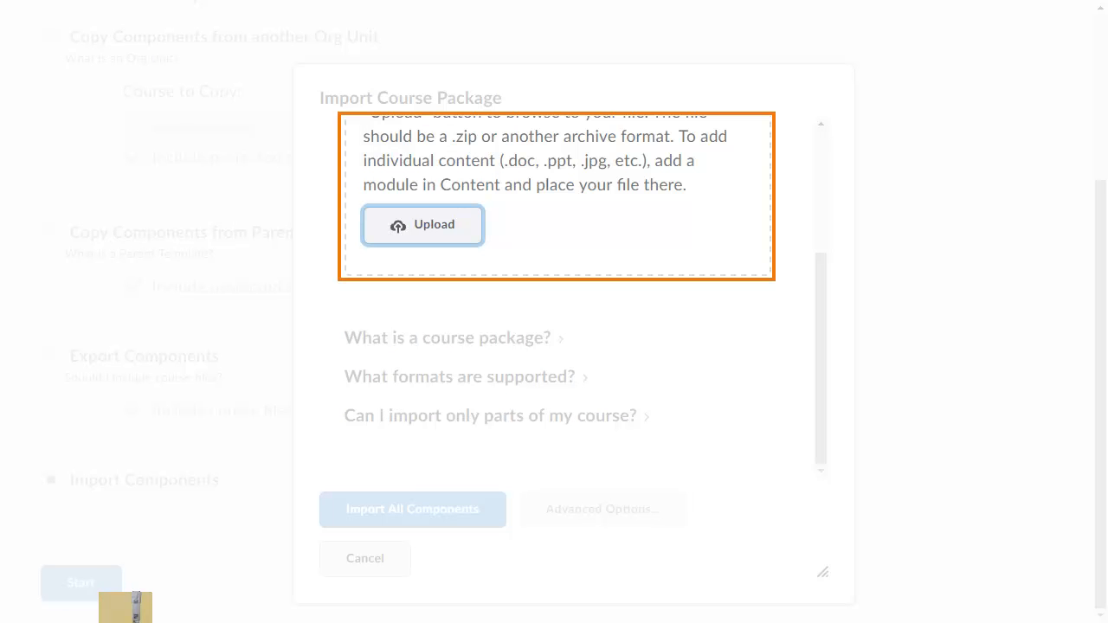
{"action": "left_click", "coordinate": [422, 225]}
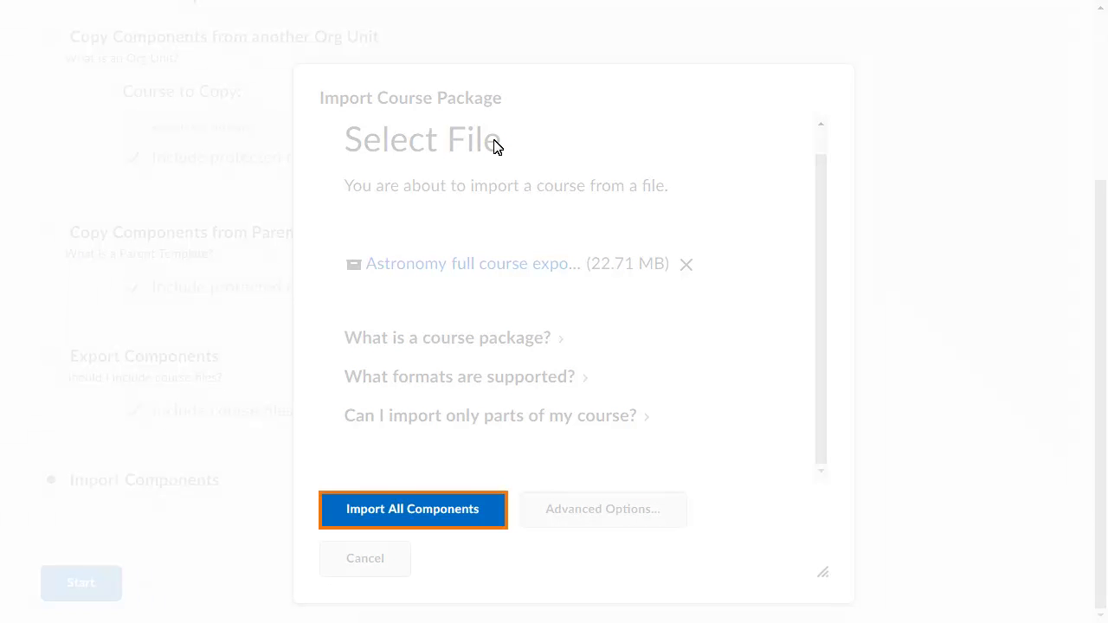
Step: Import all components from the Astronomy package, then view the imported modules in Content
{"action": "left_click", "coordinate": [411, 509]}
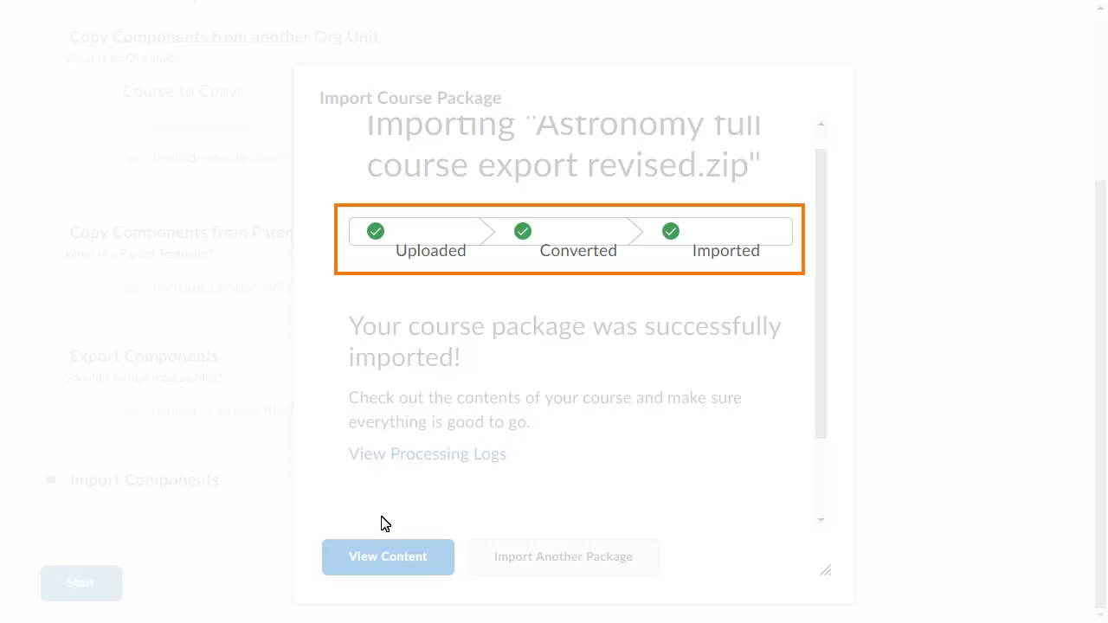
{"action": "mouse_move", "coordinate": [386, 524]}
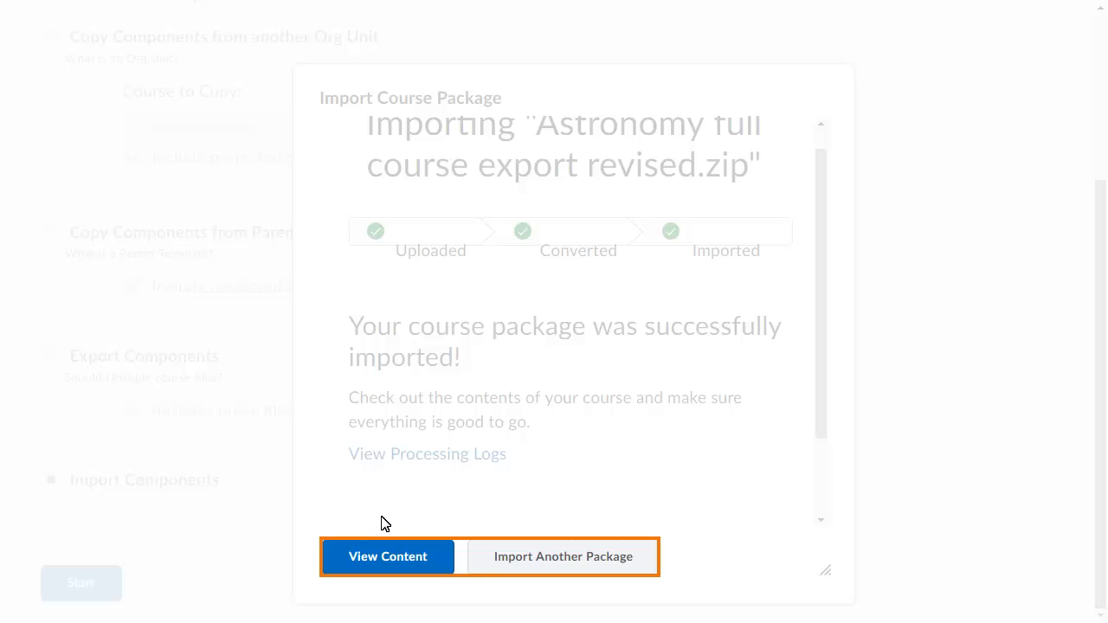
{"action": "left_click", "coordinate": [387, 556]}
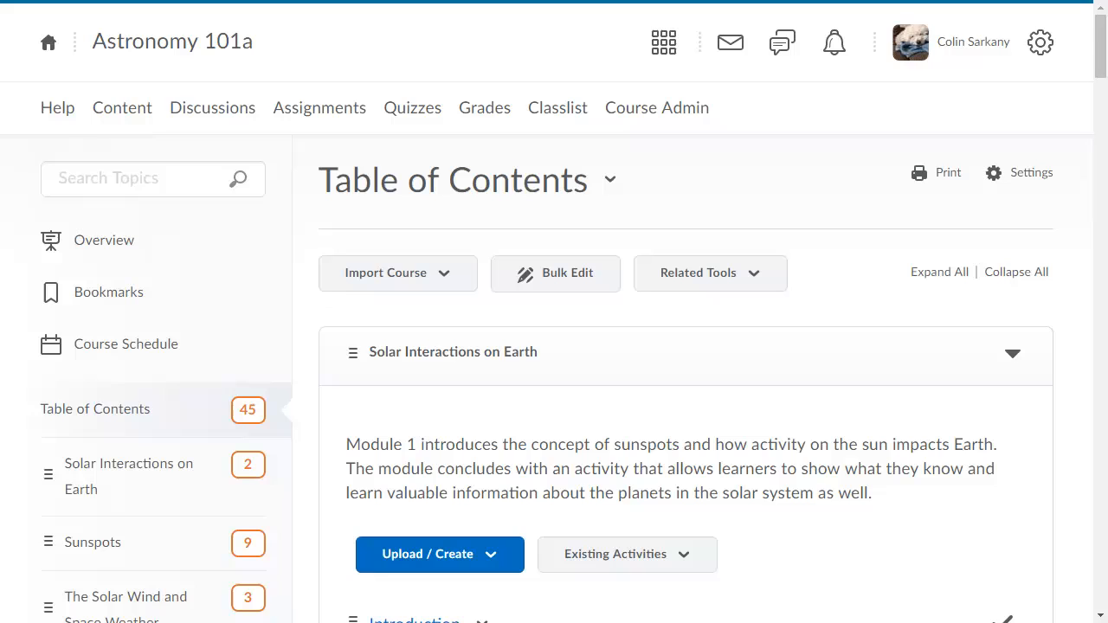